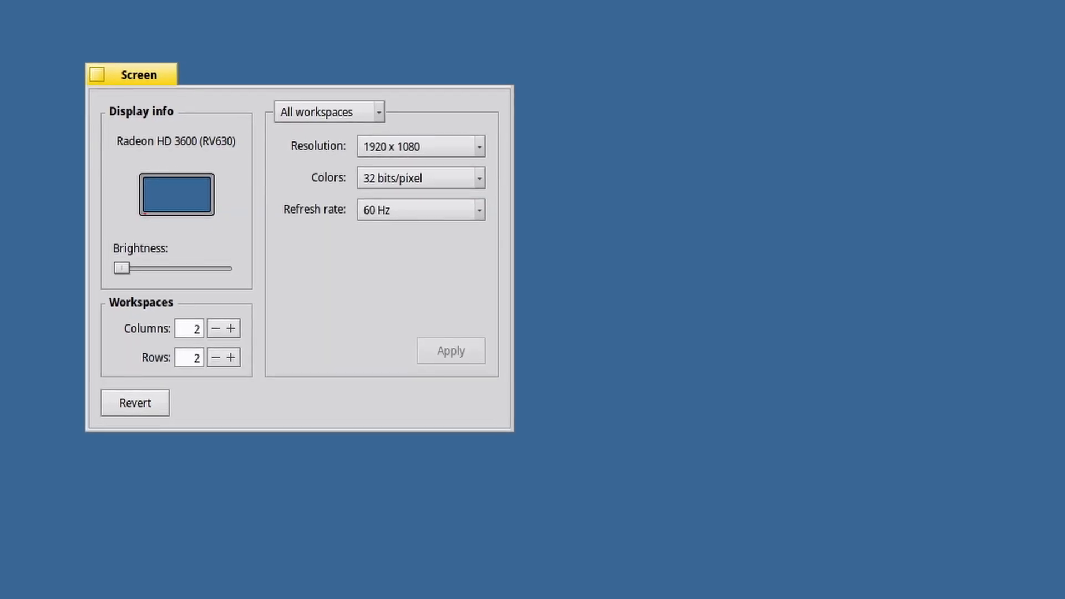
- Reposition the Screen preferences window, leaving the display at 1920 x 1080
drag(136, 75, 118, 63)
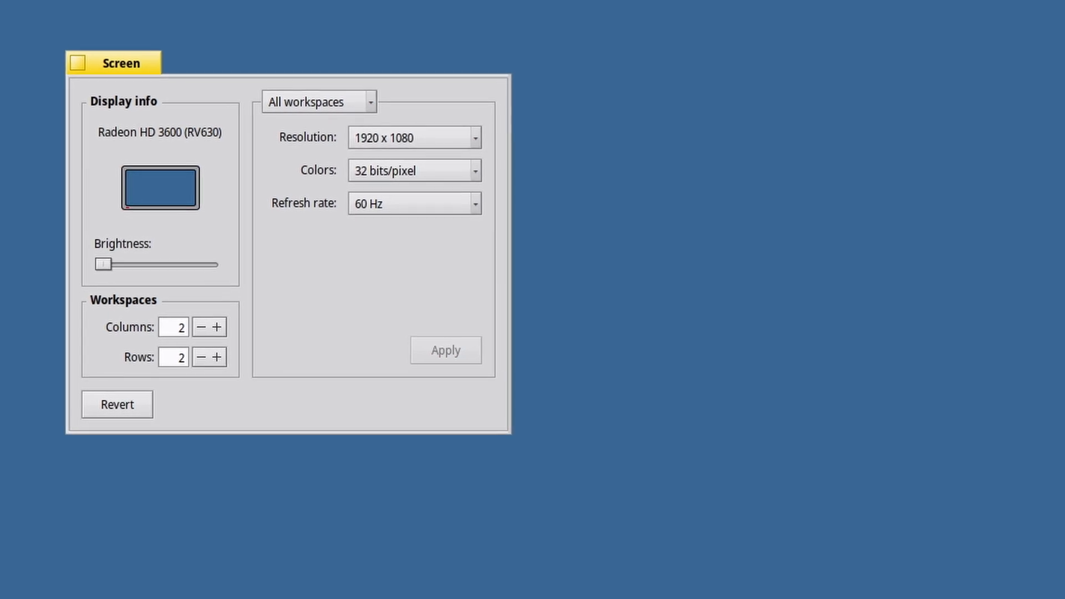
drag(122, 62, 103, 52)
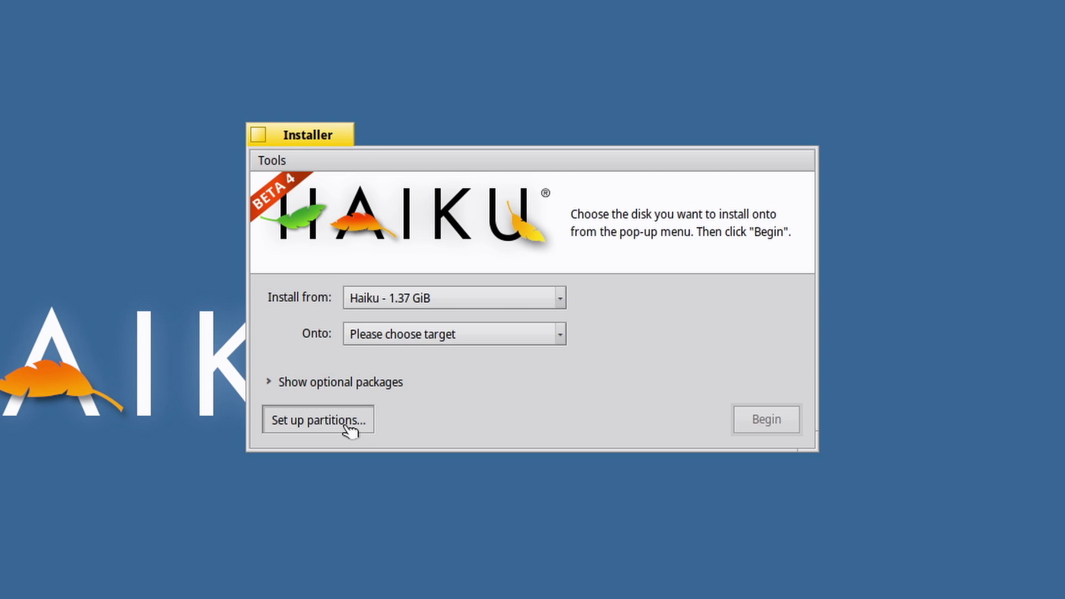
- Partition the empty 298.09 GiB disk with a full Be File System partition
click(317, 419)
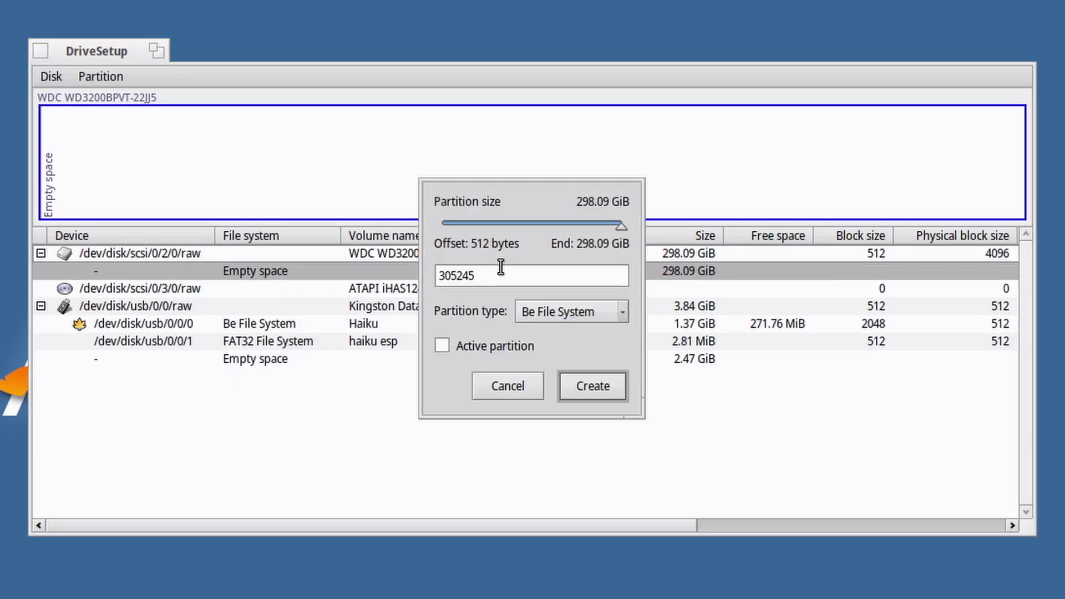
mouse_move(600, 405)
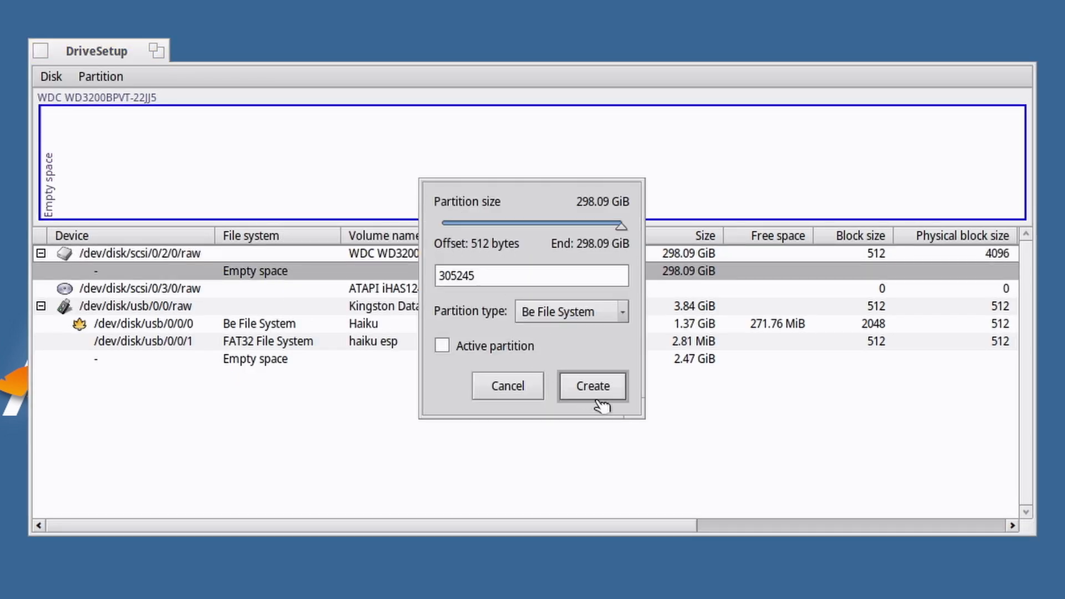
click(590, 385)
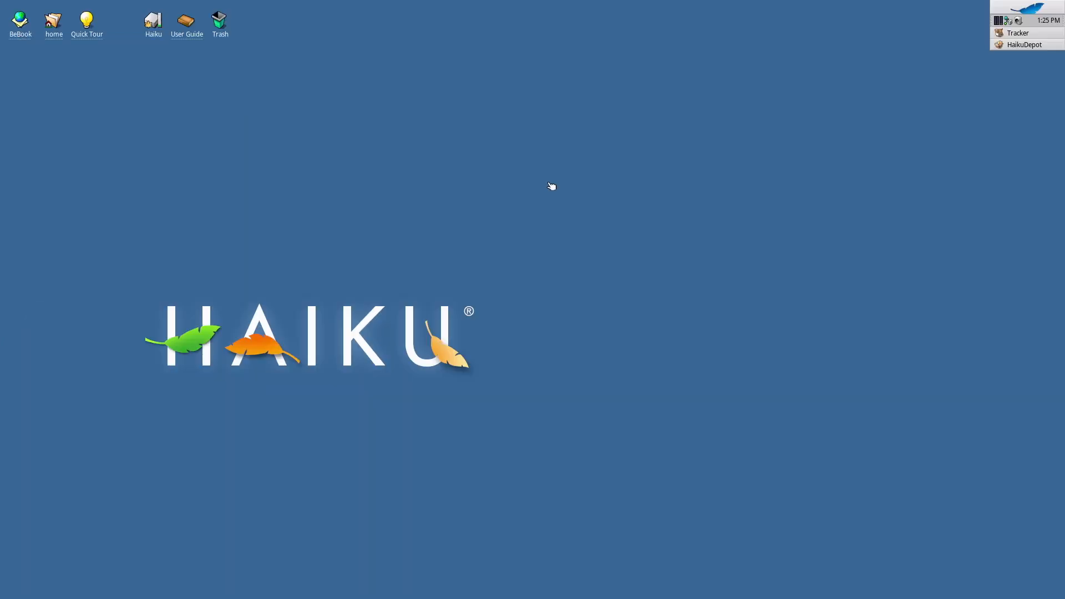
- Bring HaikuDepot forward and open its repository management window
click(1024, 44)
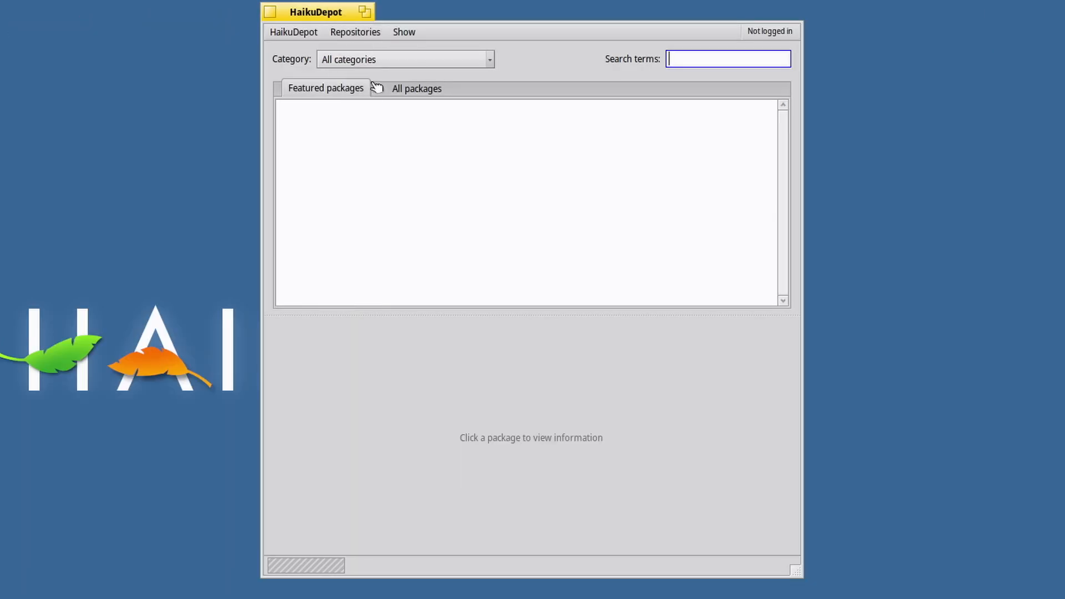
click(354, 32)
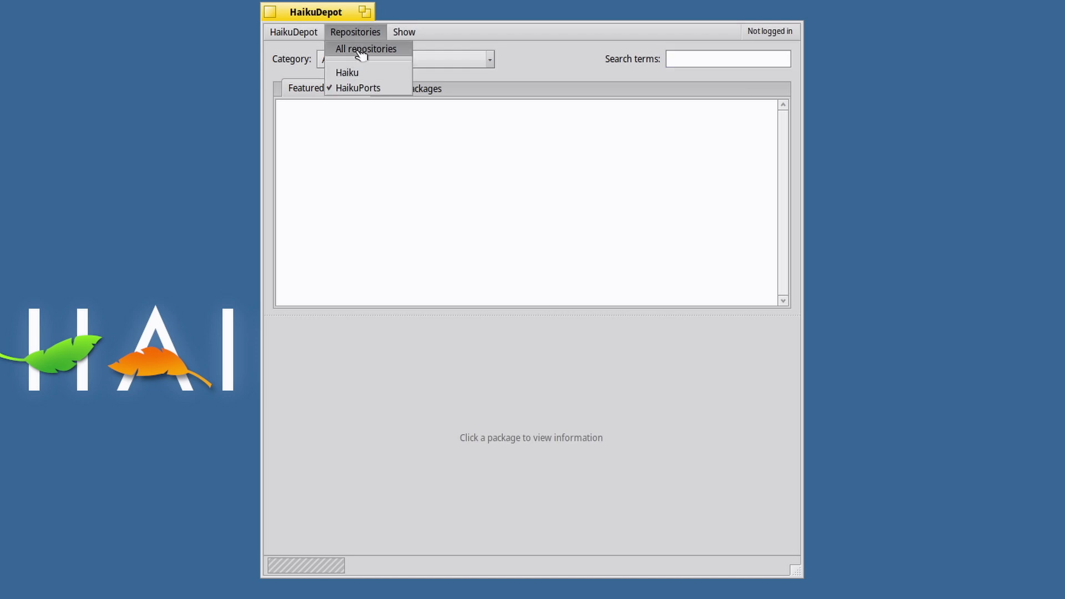
click(292, 32)
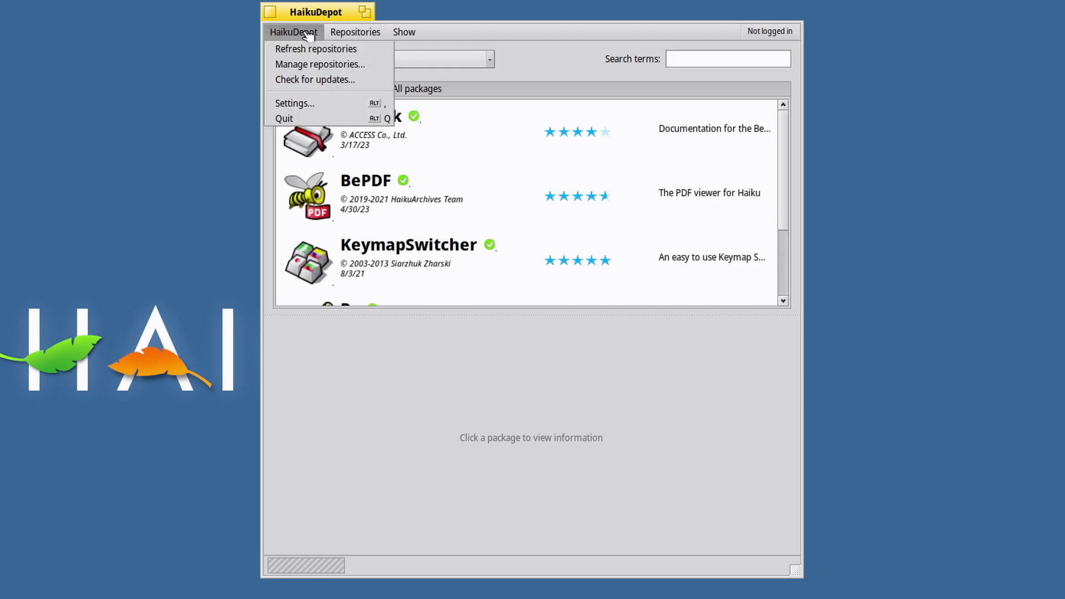
mouse_move(314, 80)
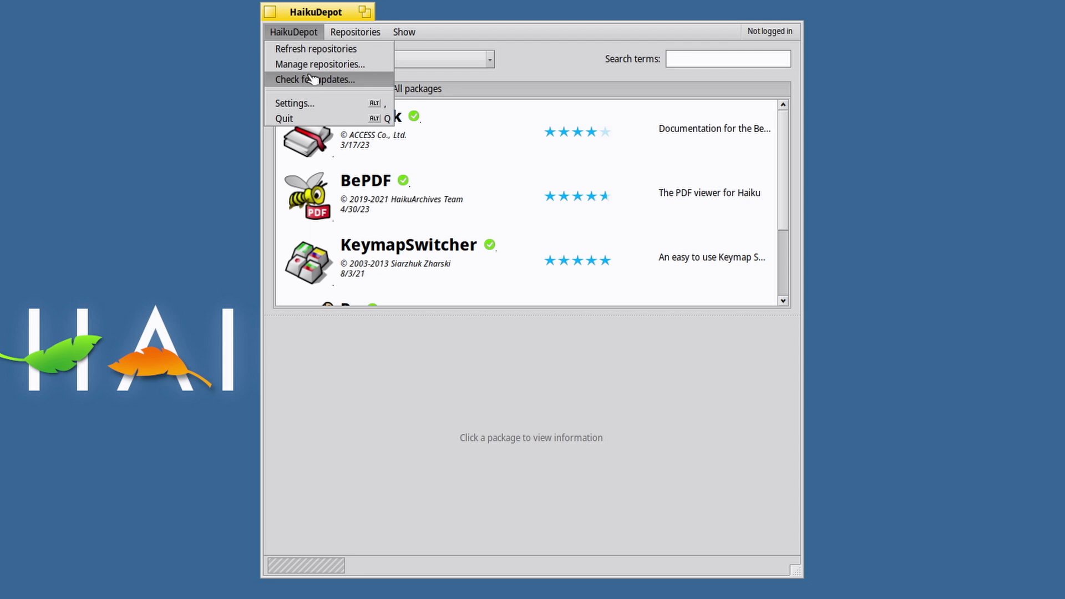
click(320, 64)
text(https://eu.hpkg.haiku-os.org/haiku/r1beta5/x)
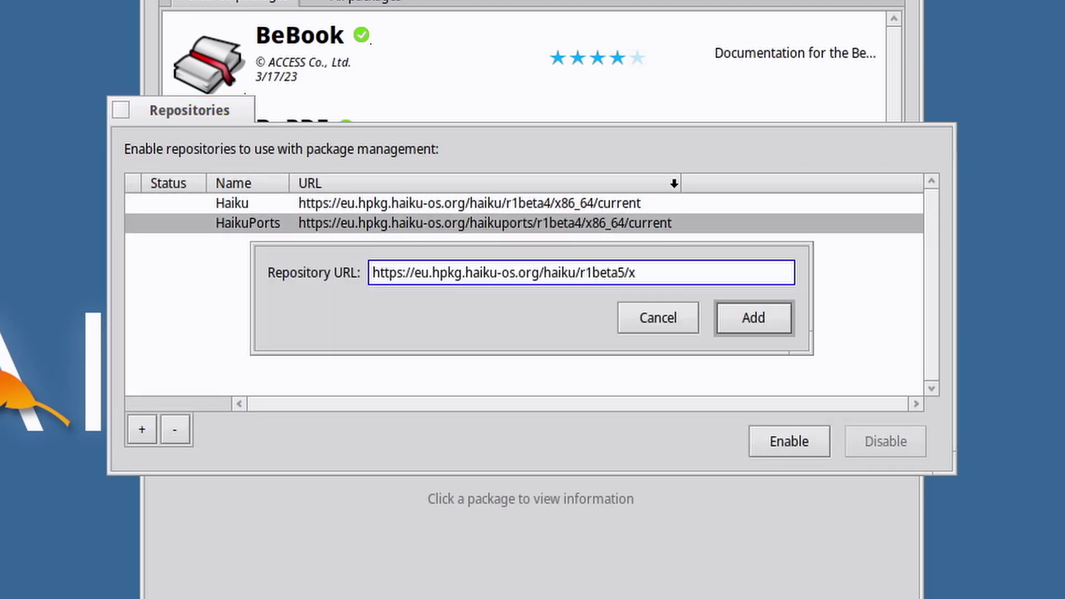
- Add the HaikuPorts r1beta5 repository URL ending in 86_64/current
text(86)
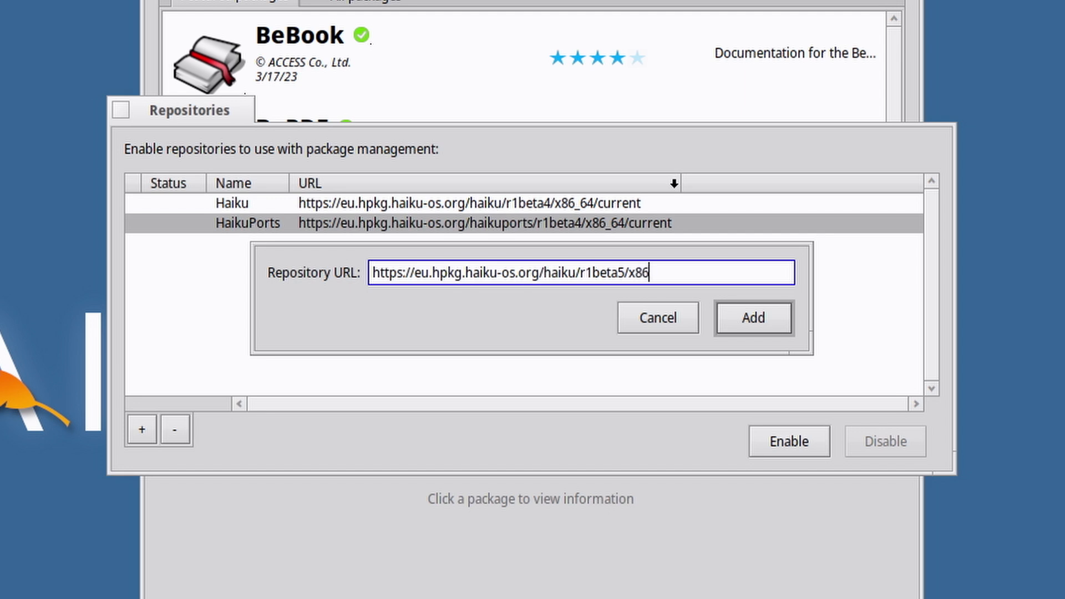
text(_)
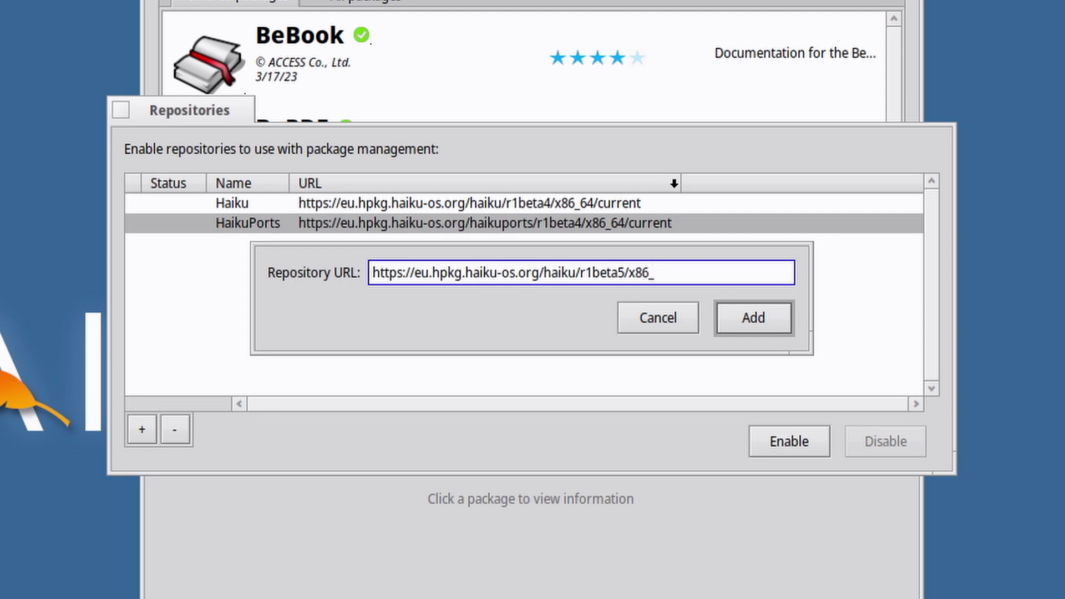
text(64/)
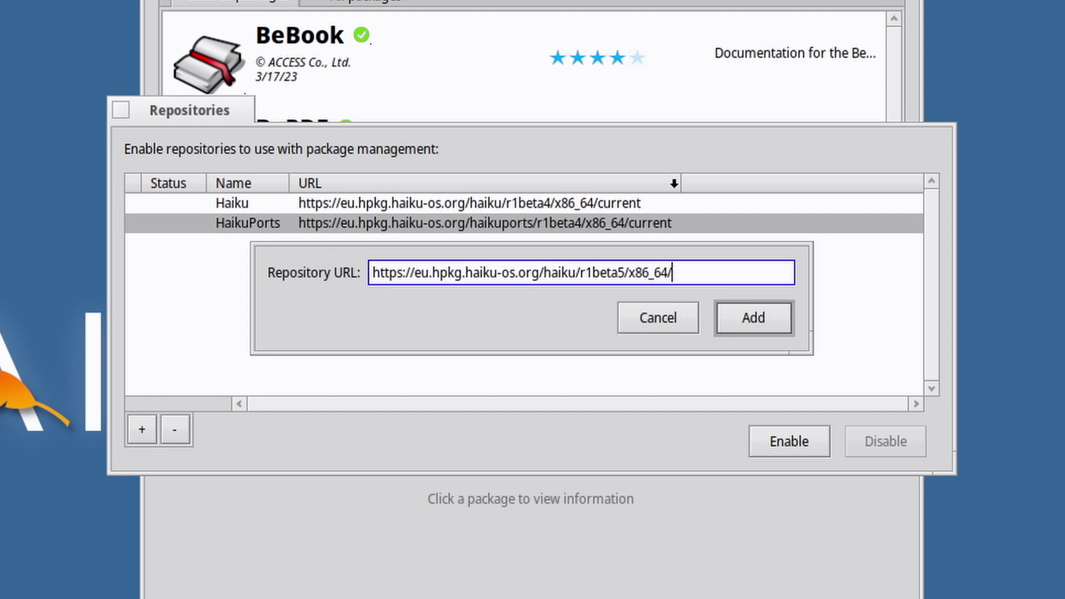
text(currenty)
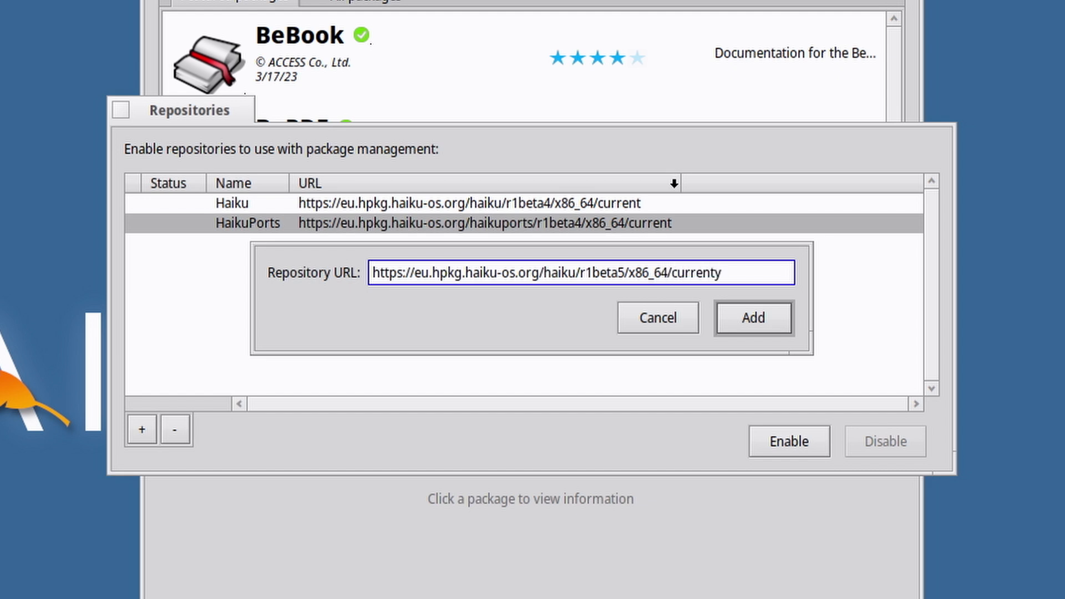
key(Backspace)
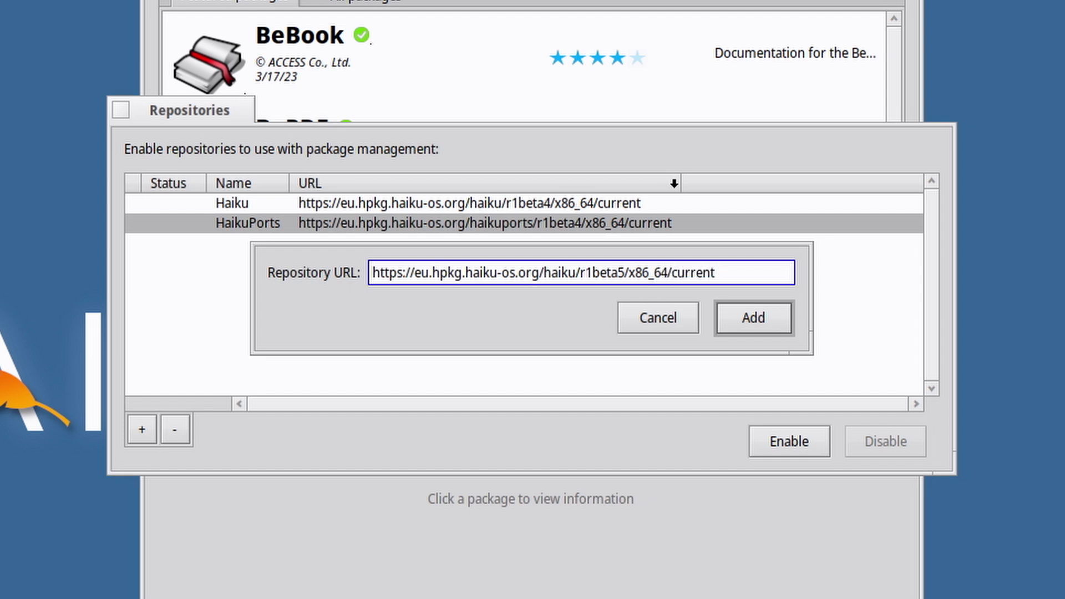
mouse_move(753, 318)
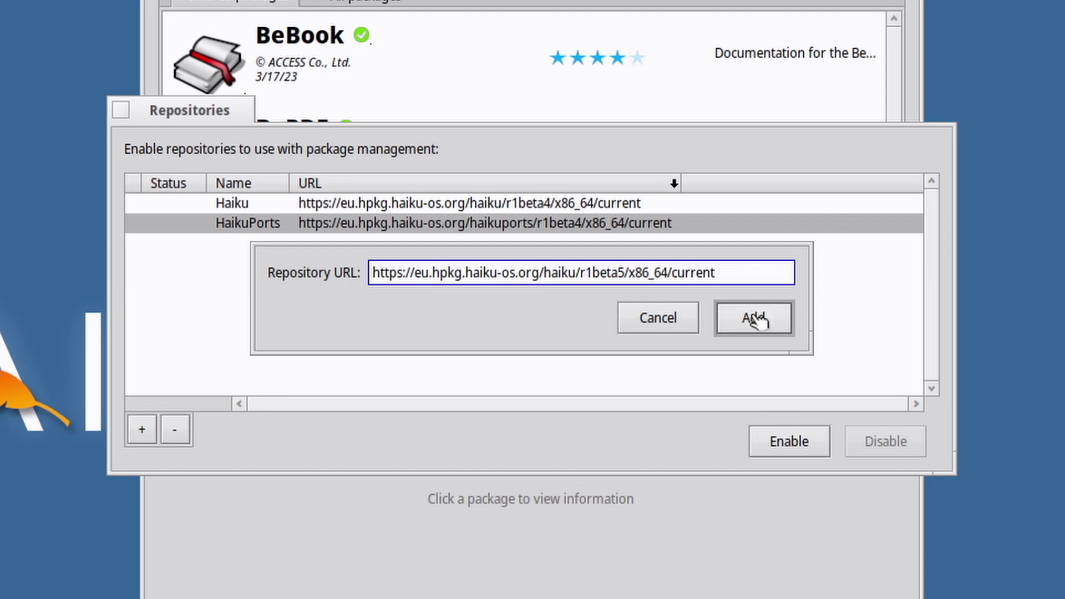
click(753, 317)
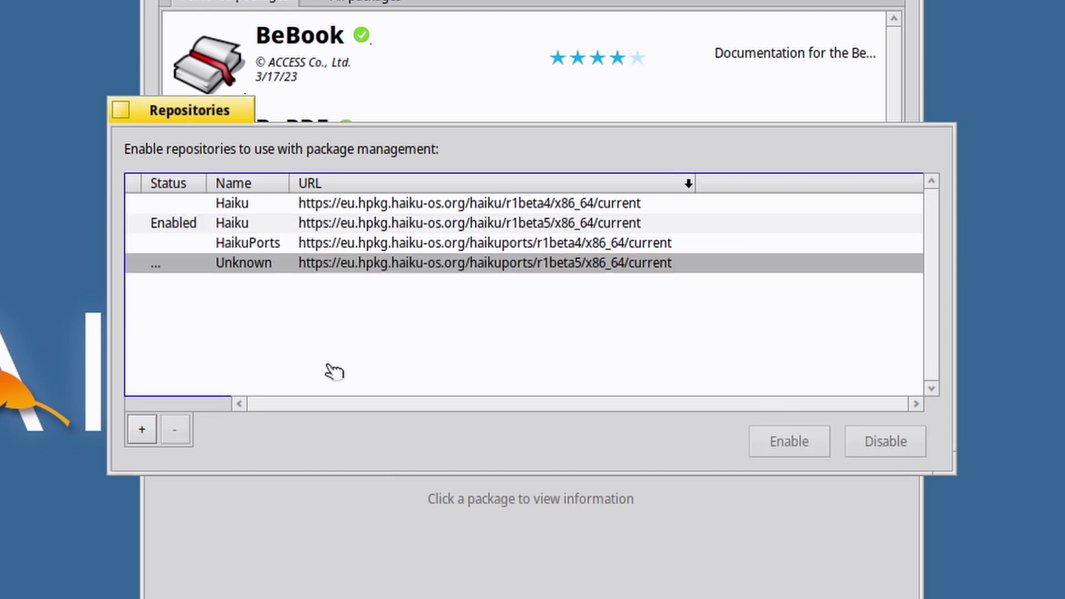
click(787, 441)
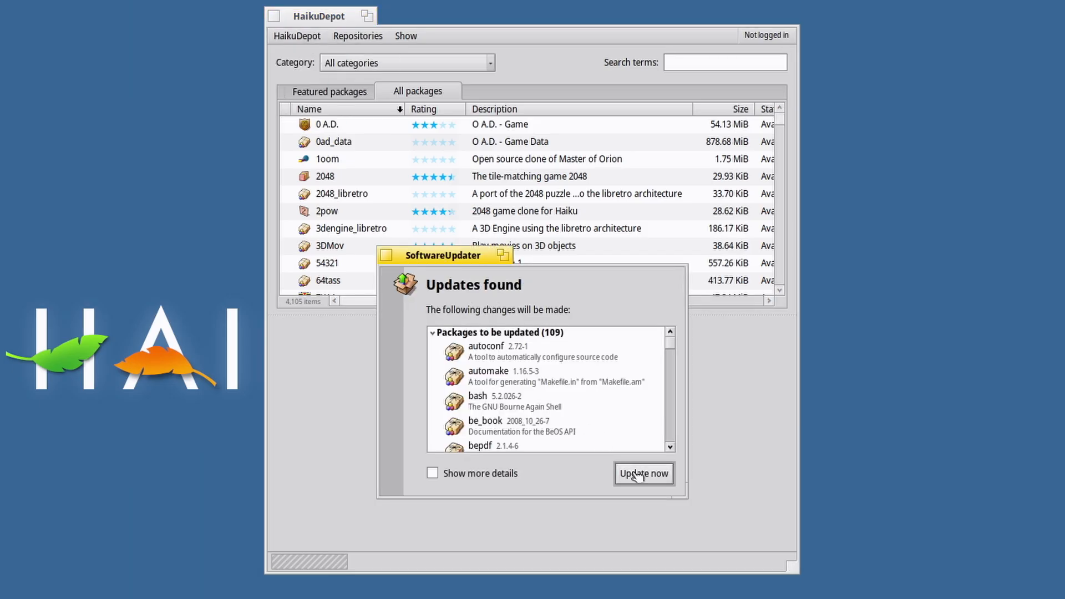
- Install the 109 package updates, reboot, and open the applications list
click(642, 473)
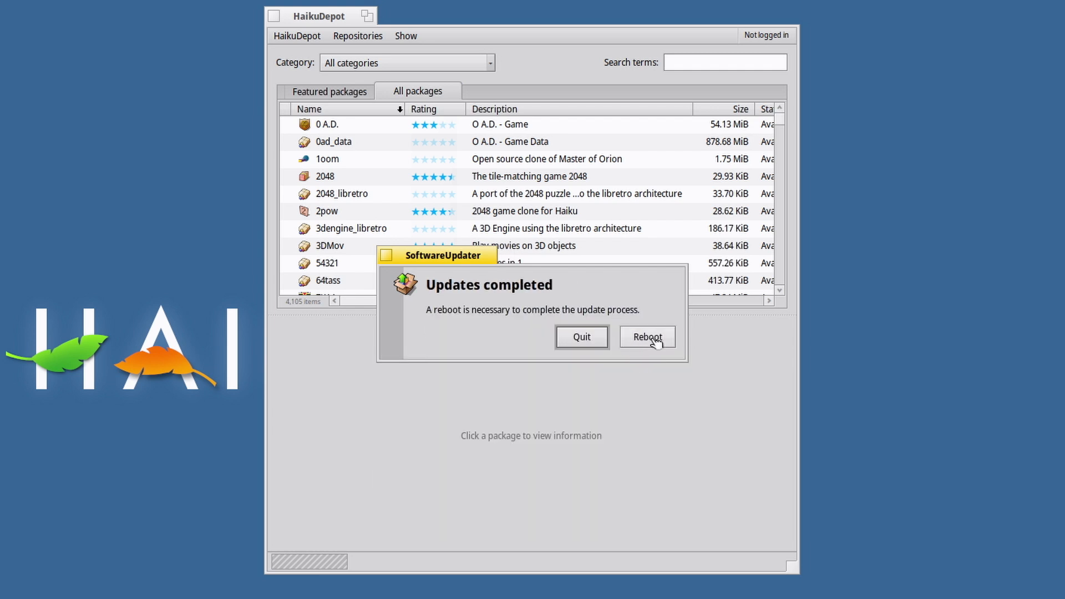
mouse_move(655, 348)
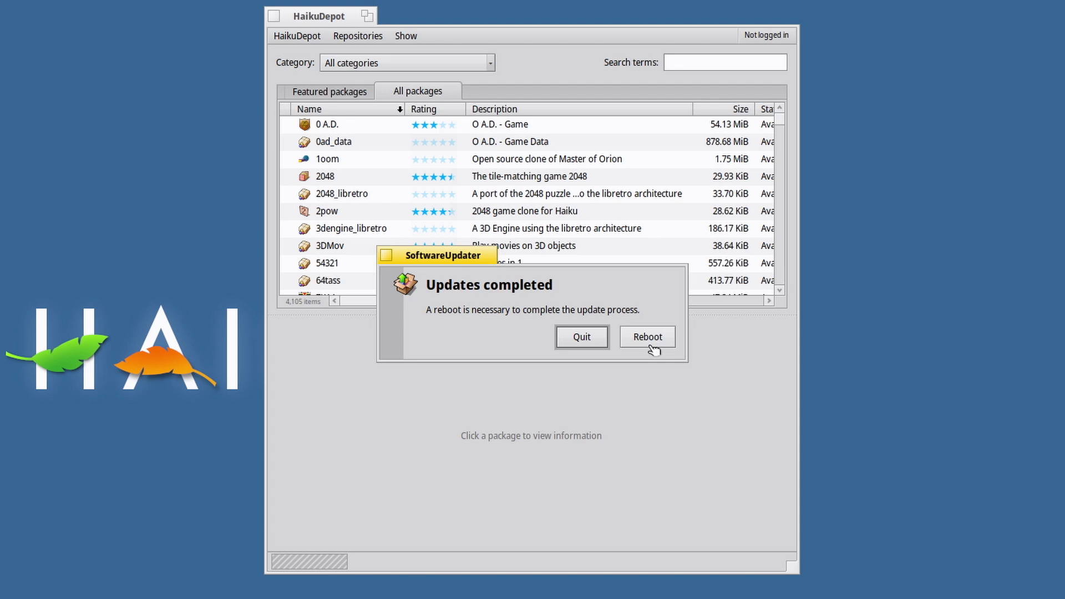
click(645, 336)
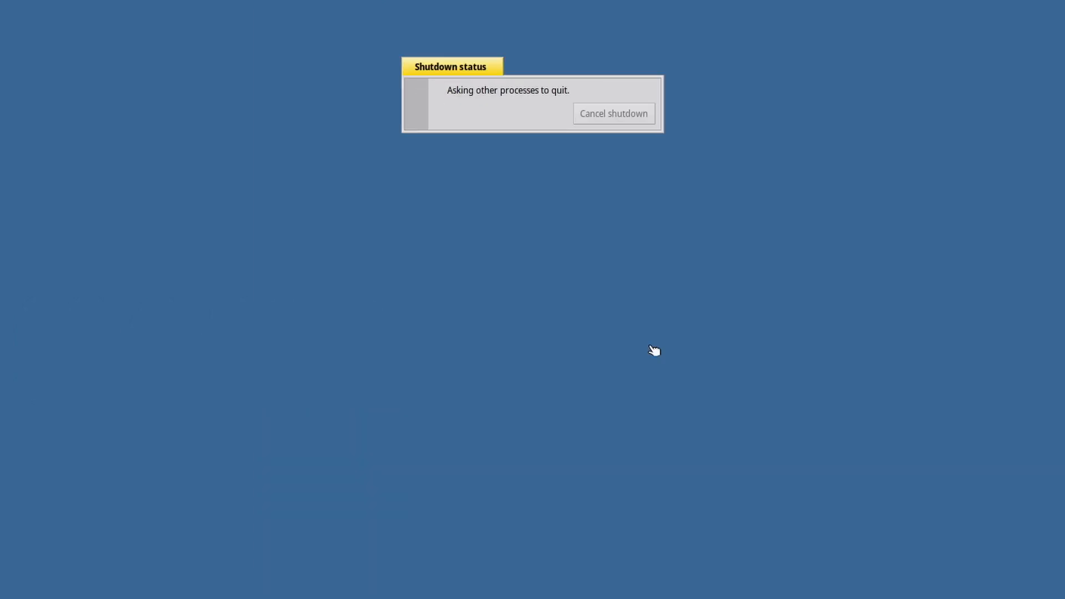
click(611, 113)
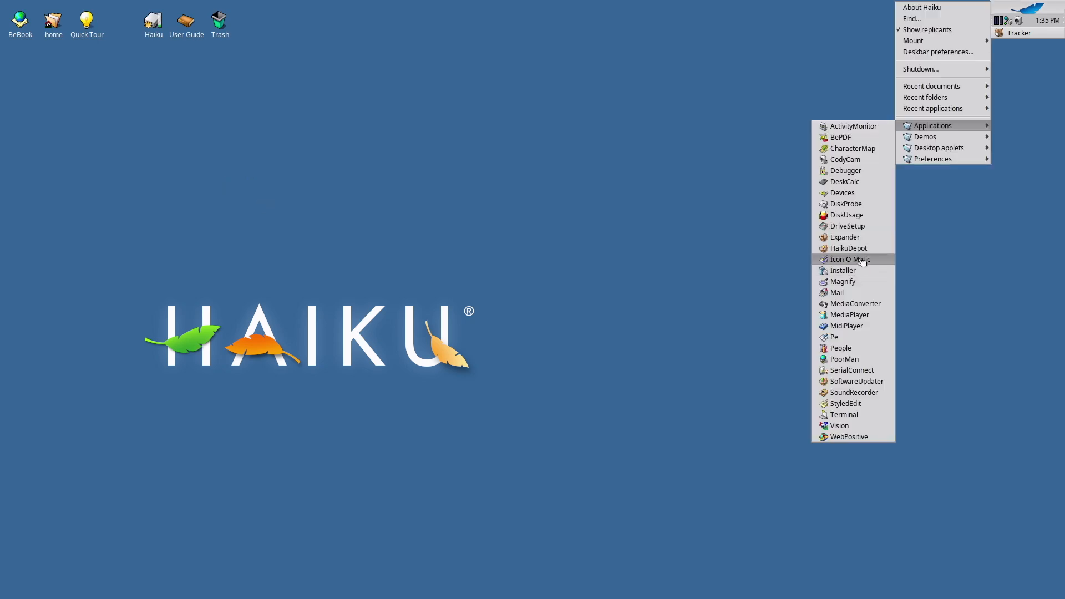
- Launch HaikuDepot and install Extreme Tux Racer and the Falkon browser
click(848, 248)
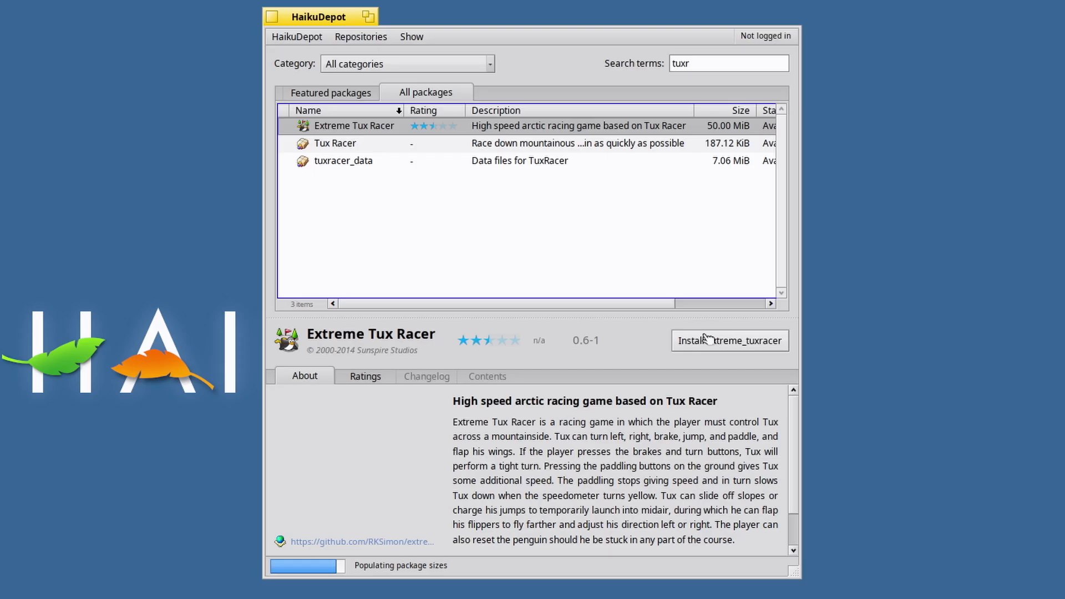
click(730, 340)
text(falk)
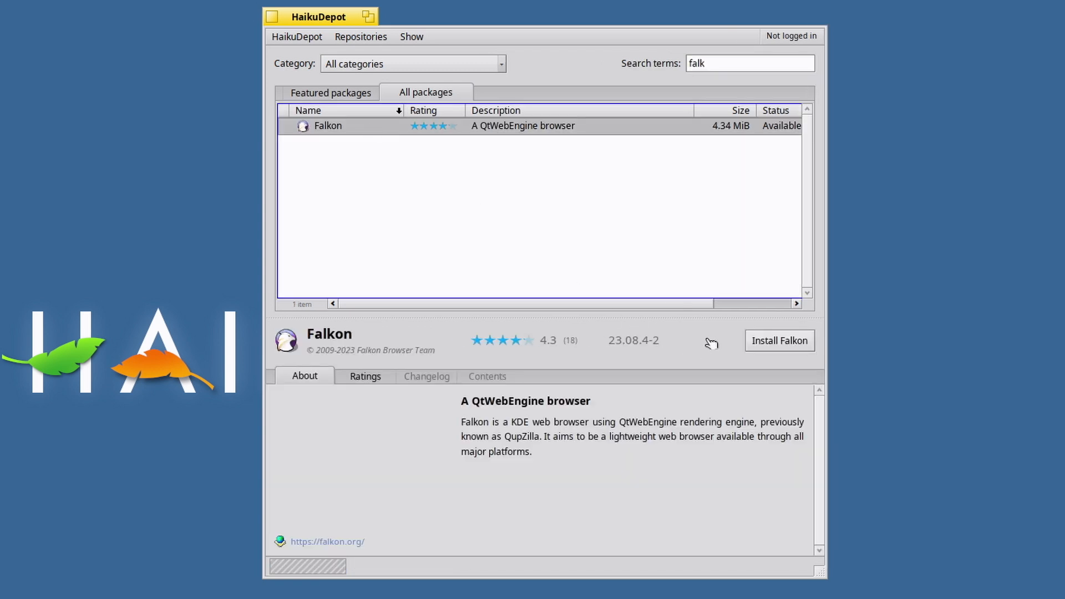
click(778, 340)
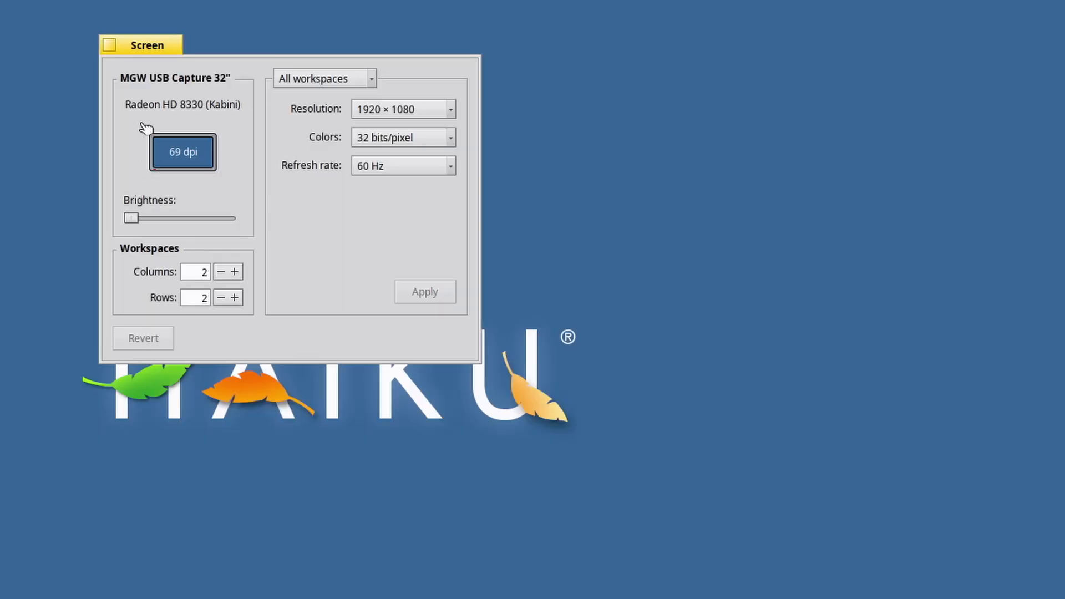
mouse_move(193, 115)
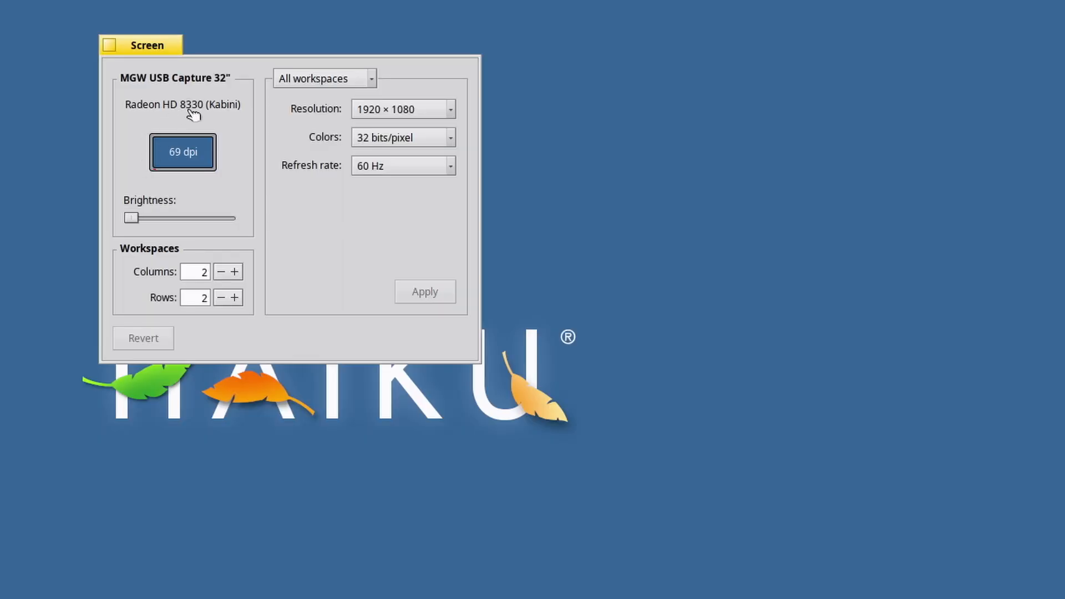
- Move and close the Screen window showing Radeon HD 8330 at 1920×1080, 60 Hz
drag(146, 45, 157, 63)
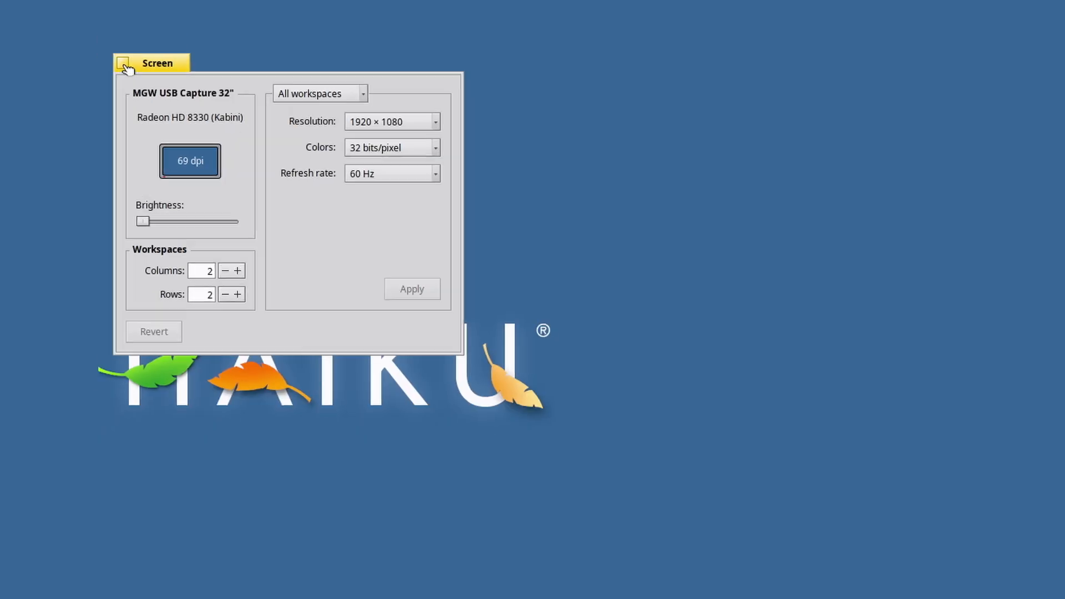
click(124, 62)
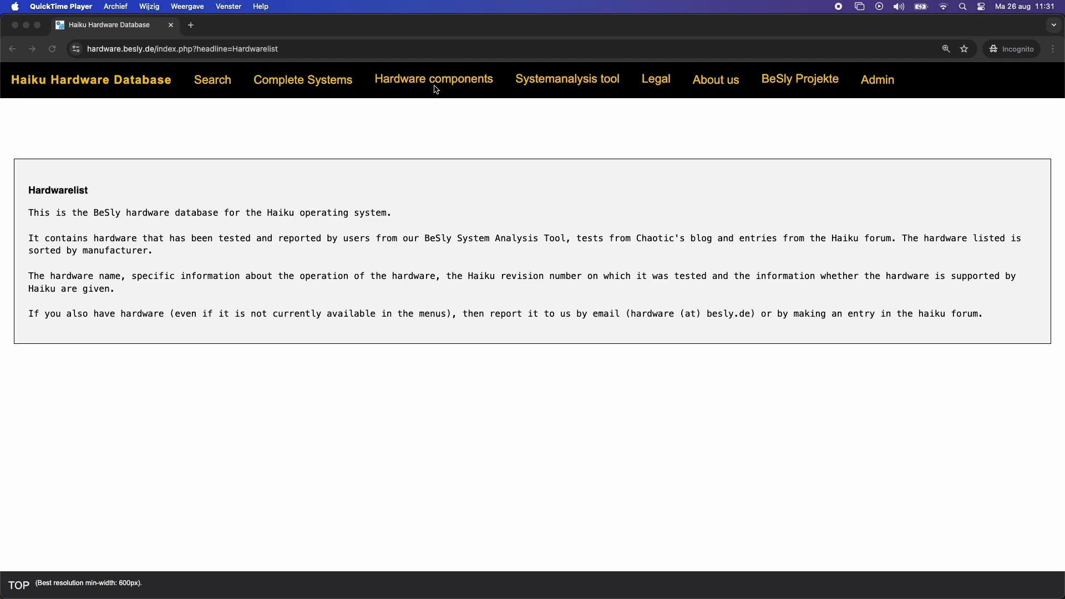
- Open the Graphic_Cards hardware table and scroll to the Radeon HD 8330 entry
click(433, 78)
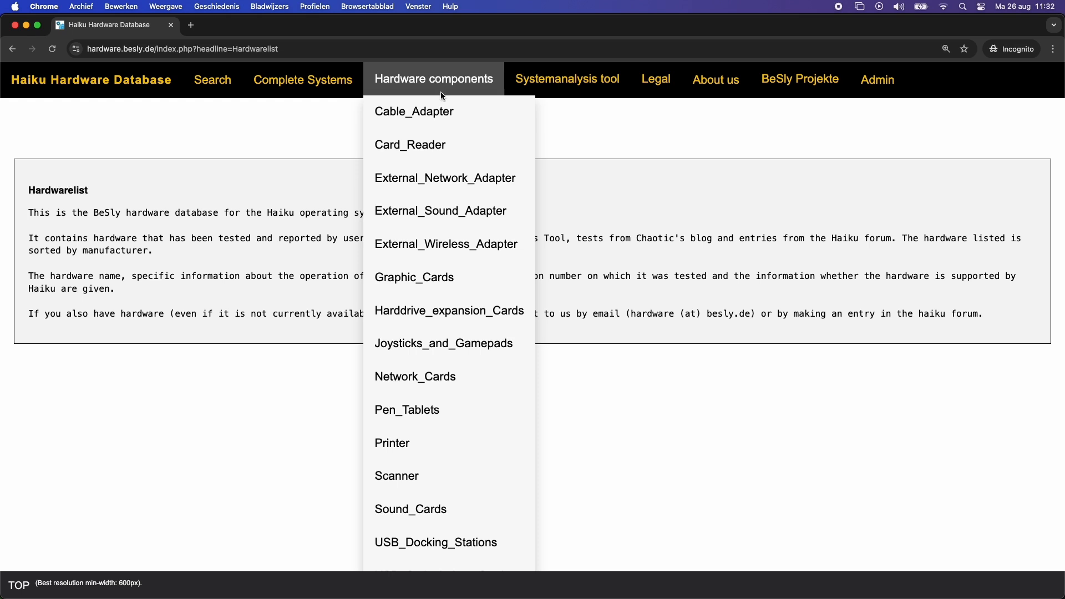
click(414, 278)
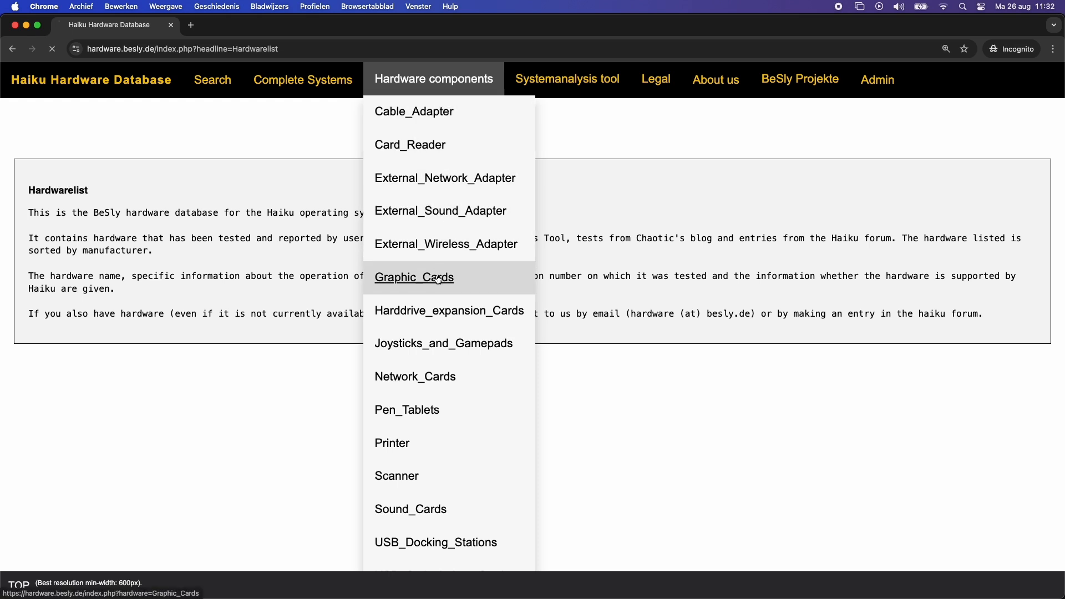
click(412, 277)
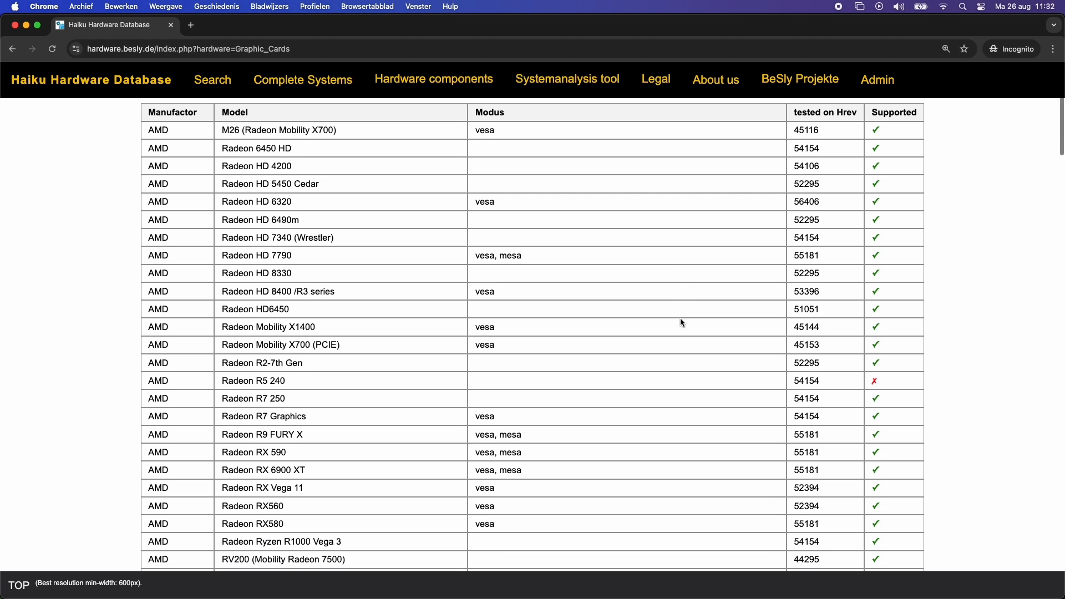
scroll(down, 3)
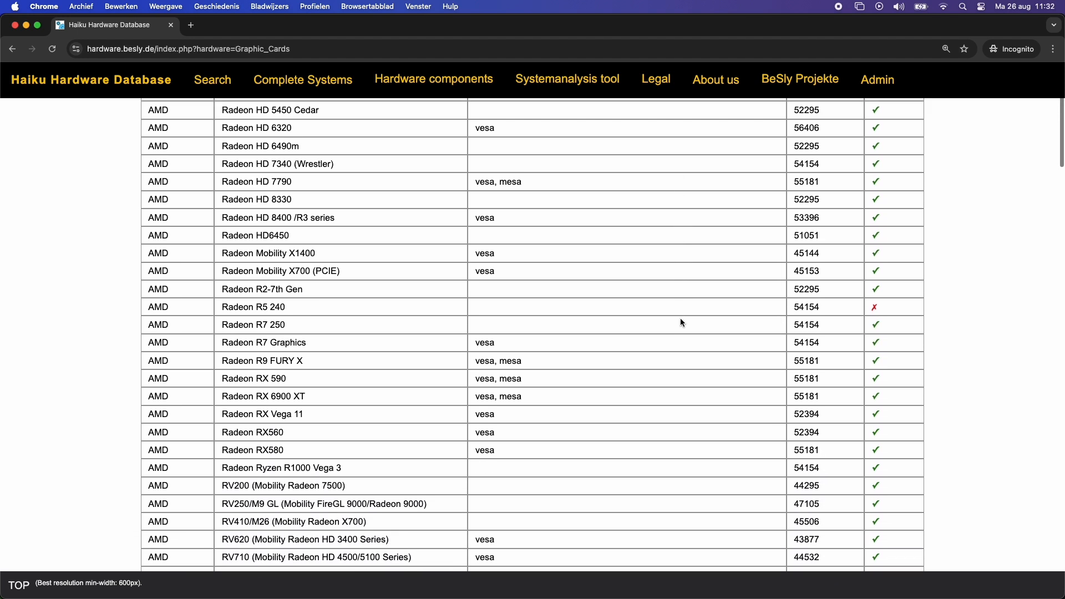
scroll(down, 3)
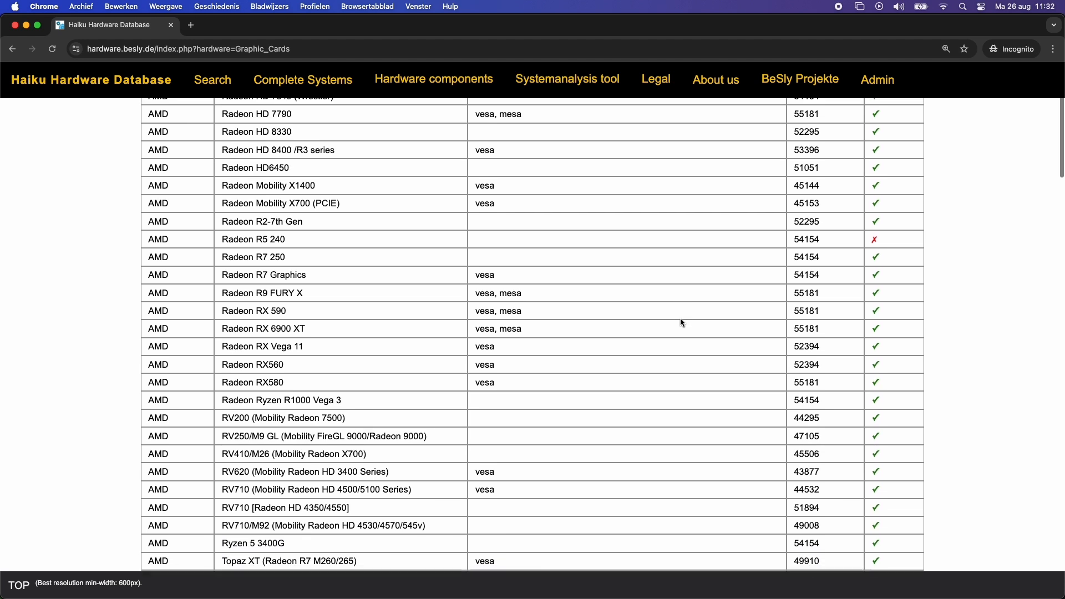